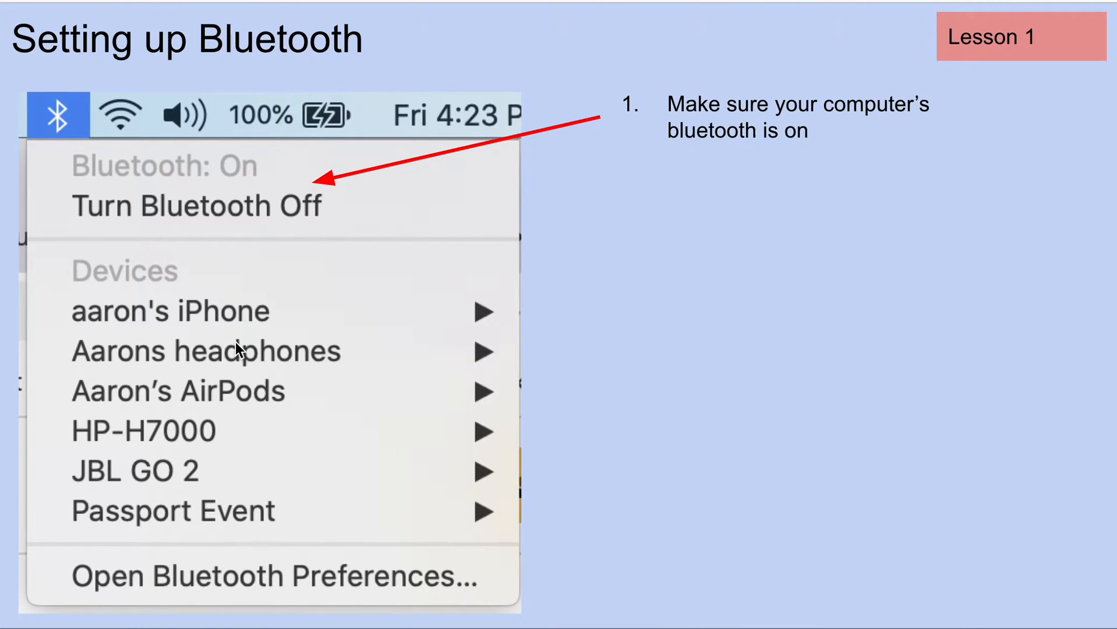
{"action": "mouse_move", "coordinate": [284, 67]}
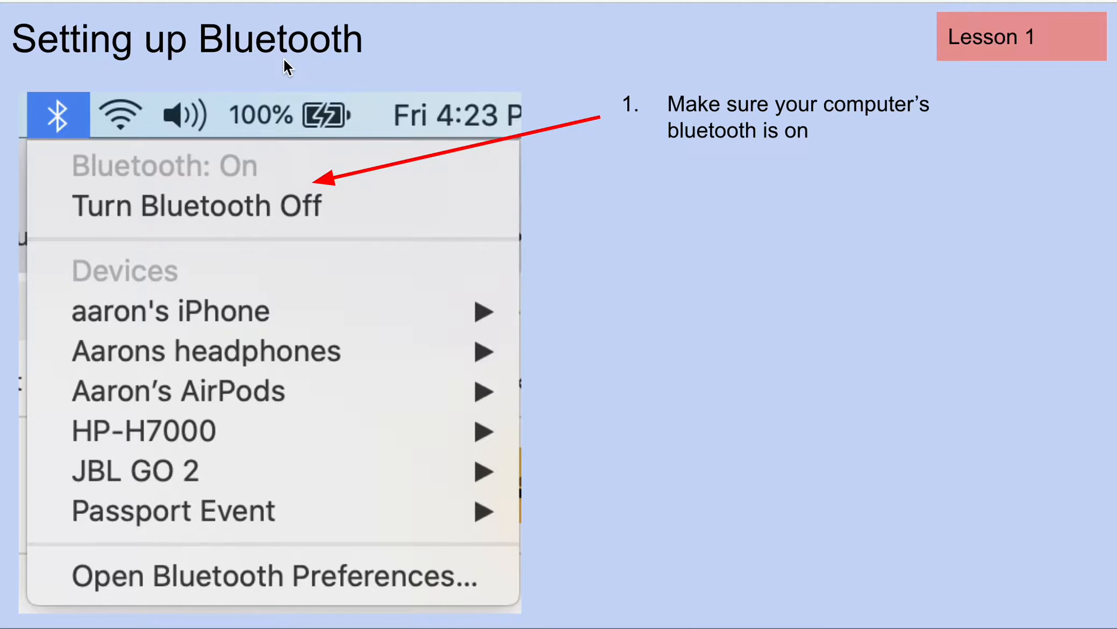
{"action": "mouse_move", "coordinate": [701, 225]}
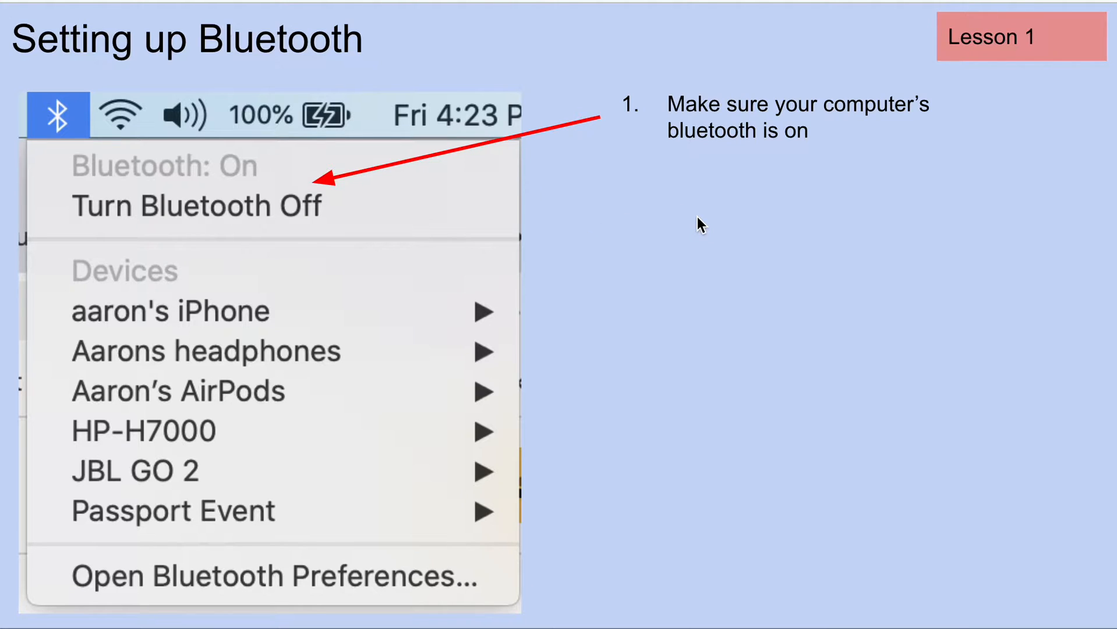
{"action": "mouse_move", "coordinate": [63, 148]}
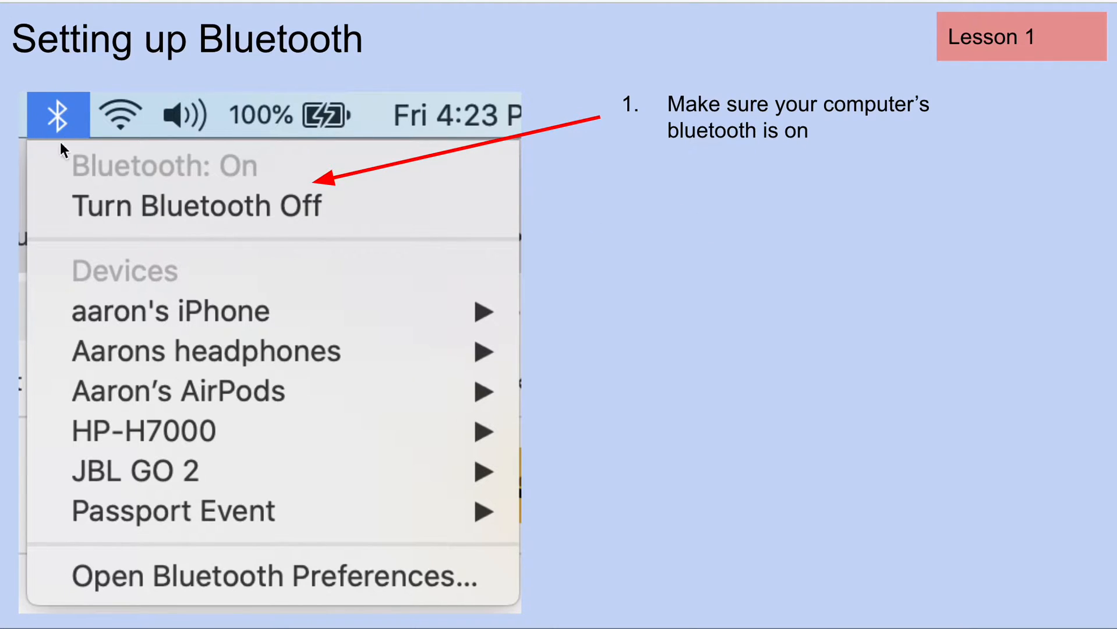
{"action": "mouse_move", "coordinate": [55, 106]}
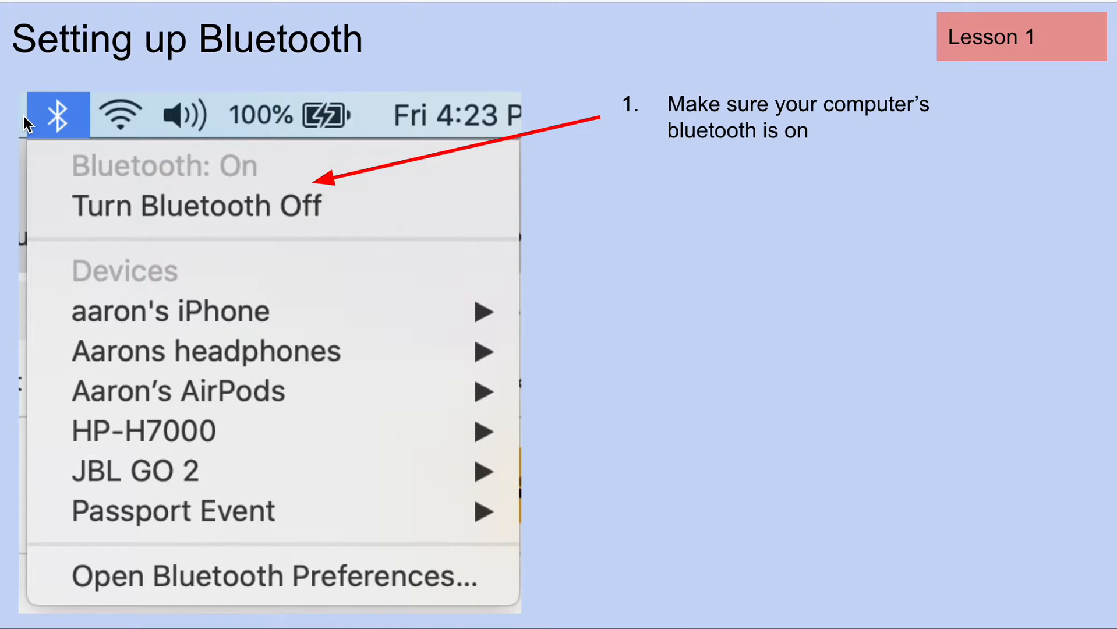
{"action": "mouse_move", "coordinate": [87, 177]}
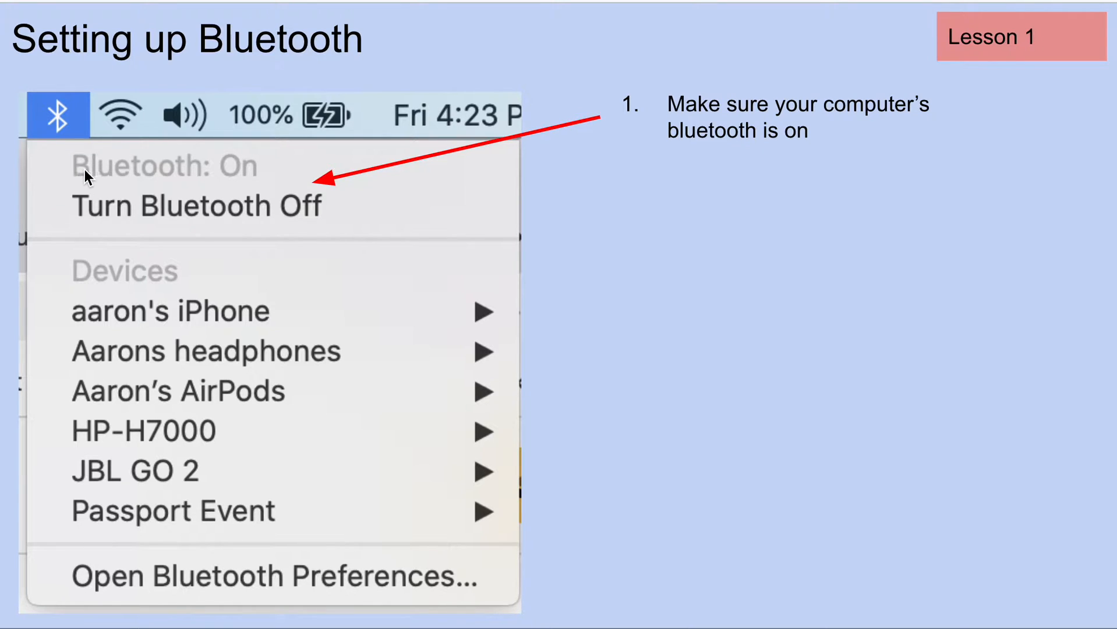
{"action": "mouse_move", "coordinate": [238, 179]}
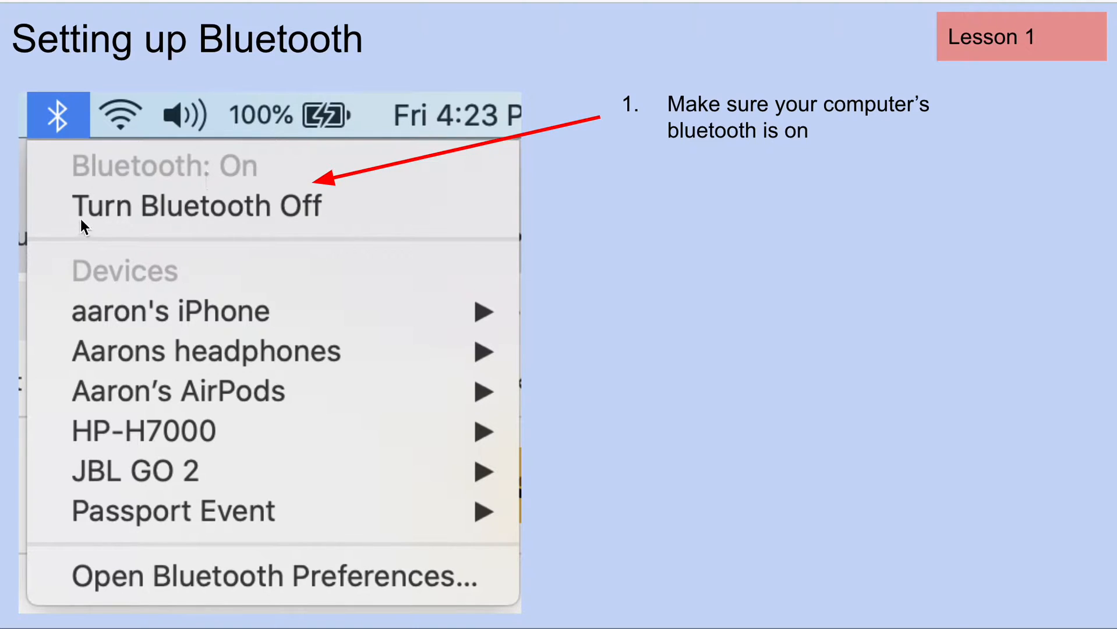
{"action": "mouse_move", "coordinate": [307, 223]}
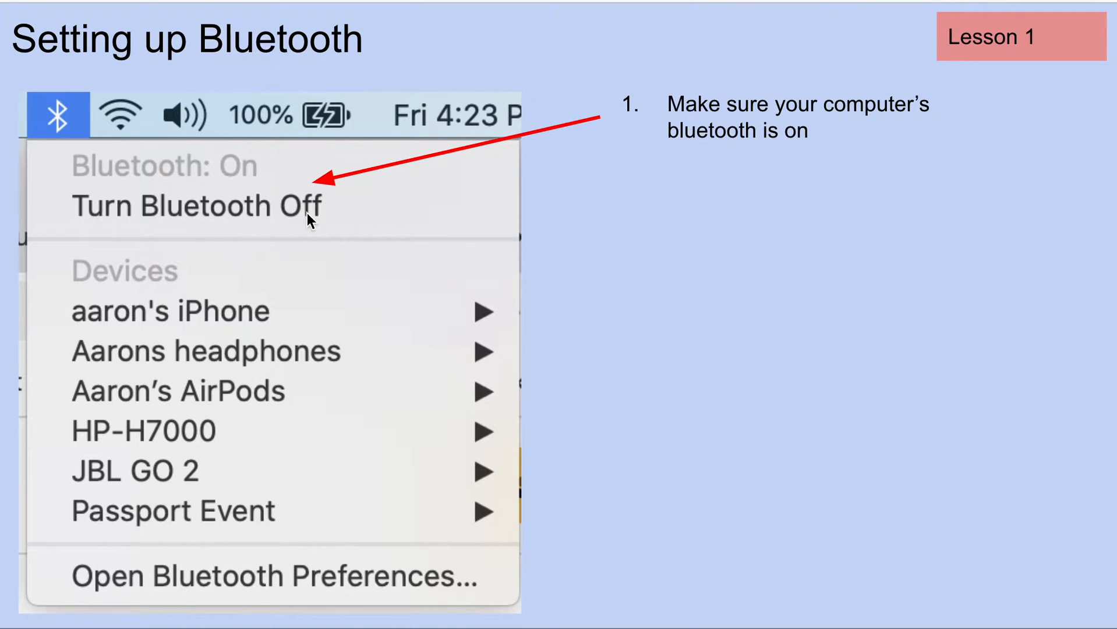
{"action": "mouse_move", "coordinate": [257, 213]}
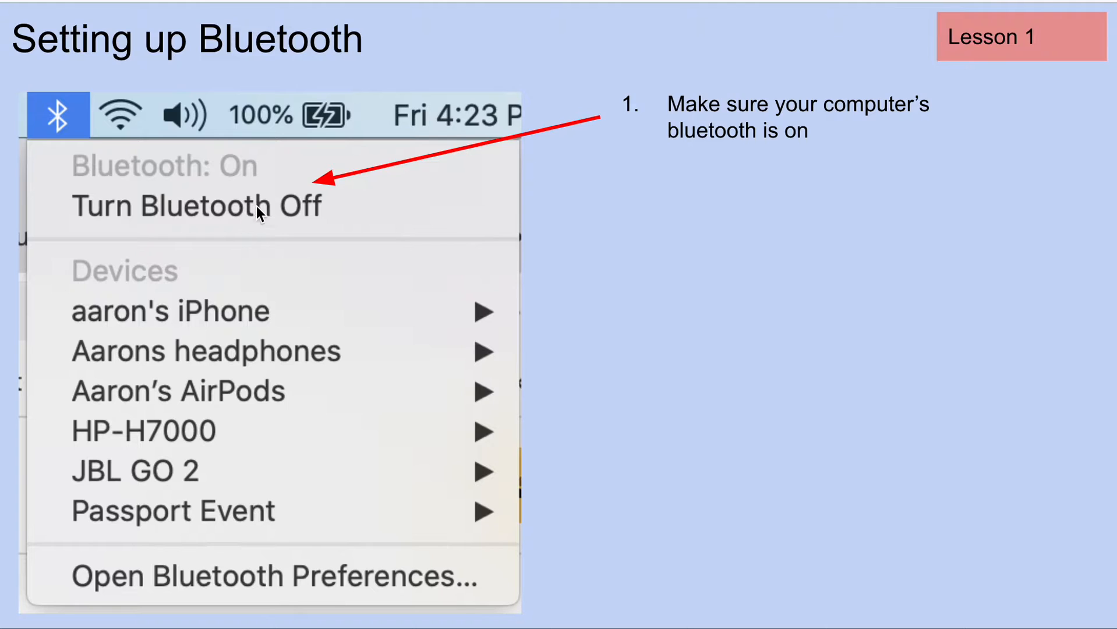
{"action": "mouse_move", "coordinate": [229, 216]}
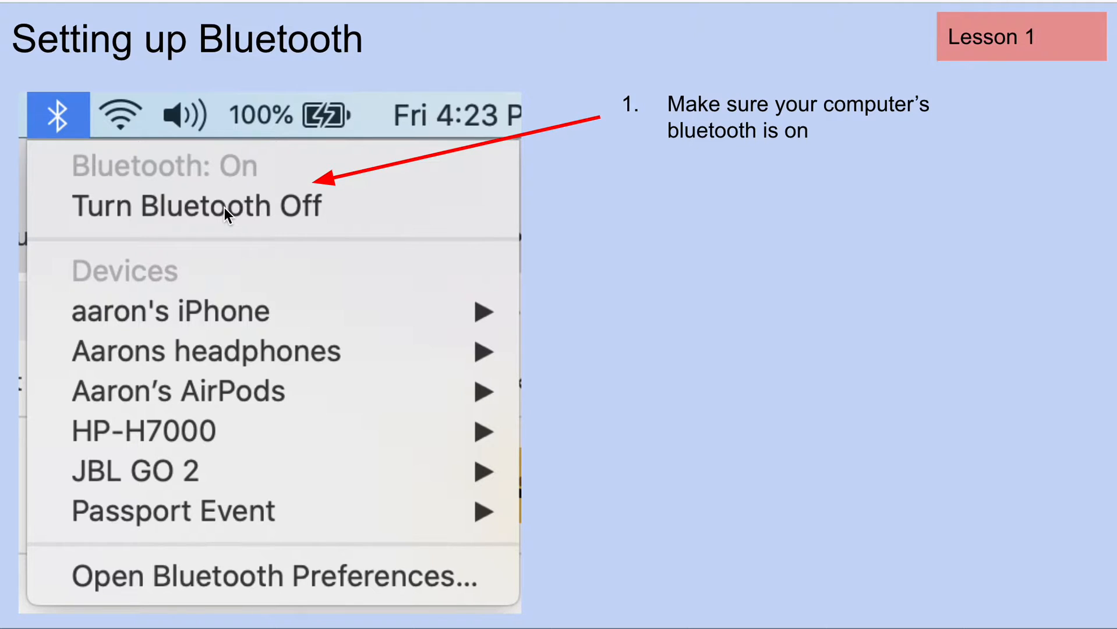
{"action": "mouse_move", "coordinate": [177, 516]}
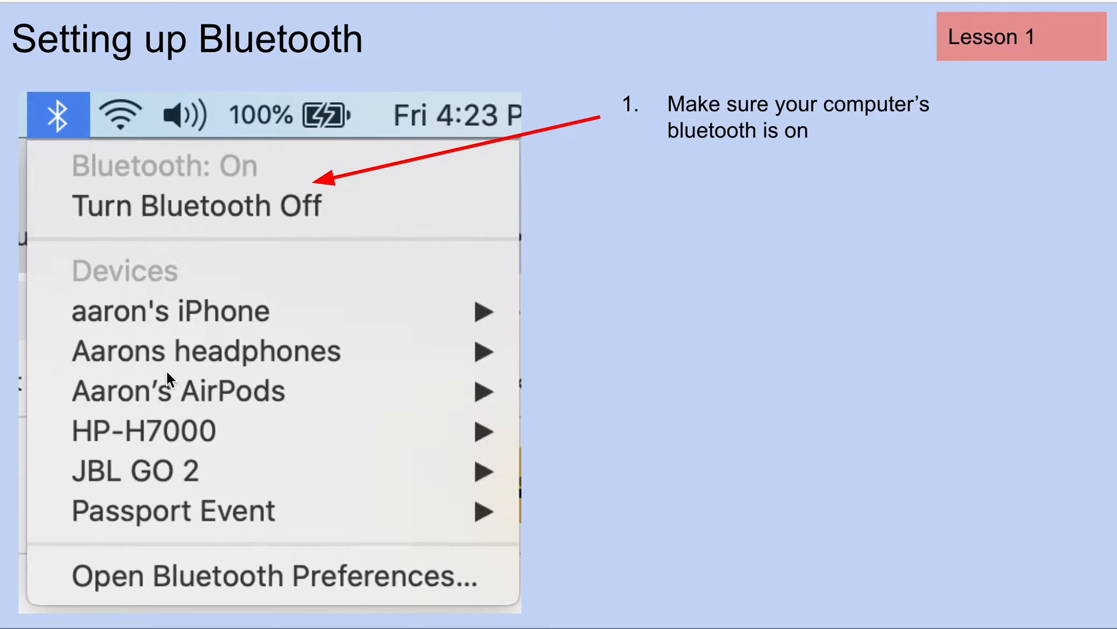
{"action": "mouse_move", "coordinate": [209, 308]}
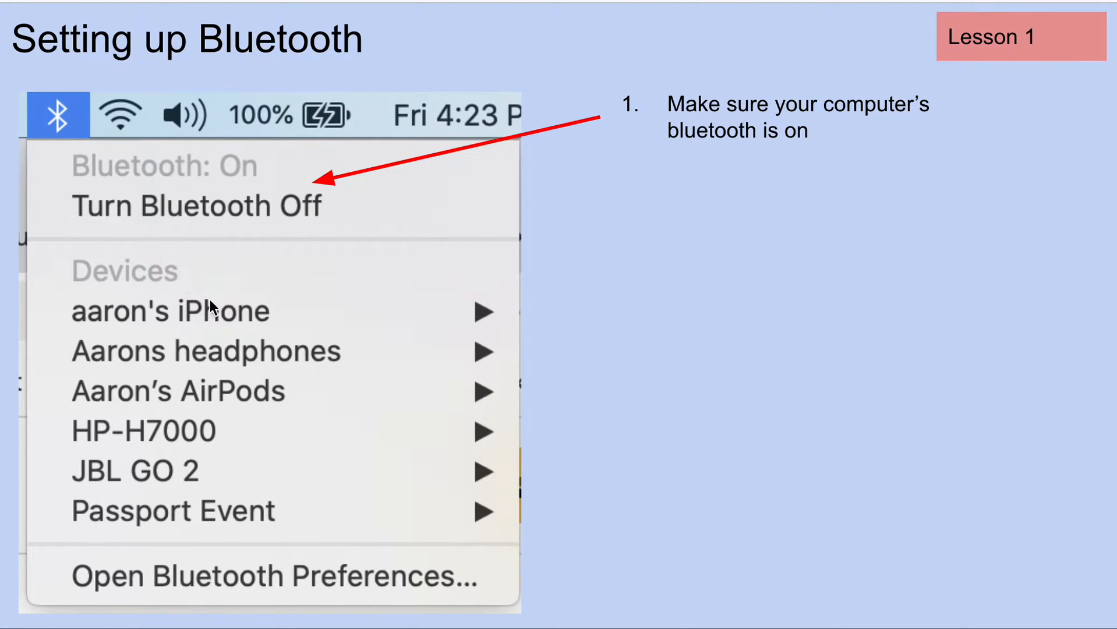
{"action": "mouse_move", "coordinate": [248, 463]}
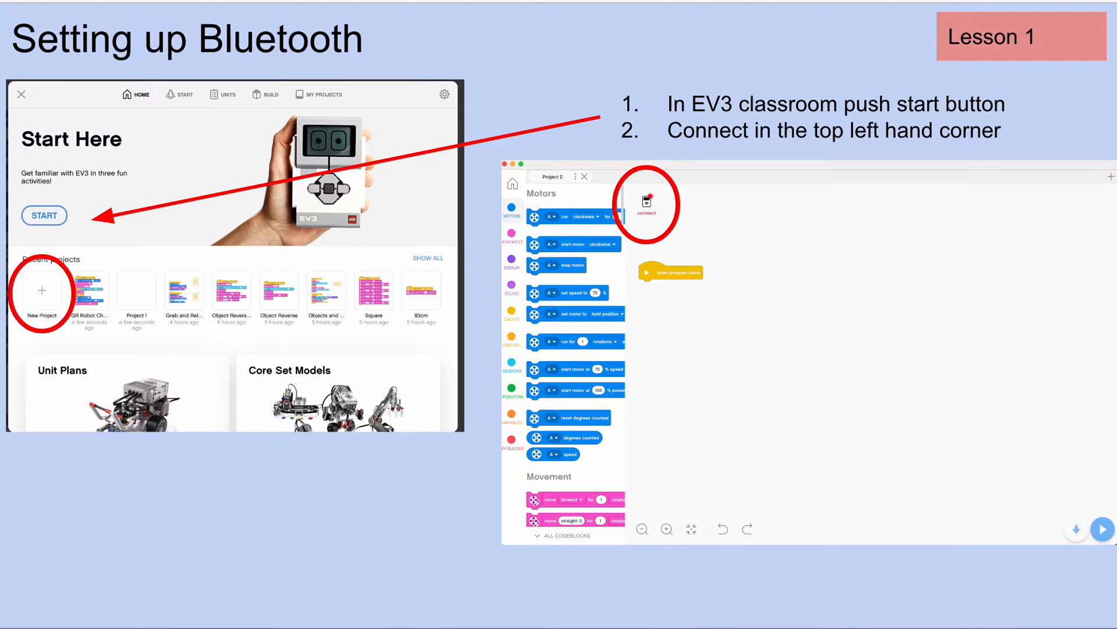
{"action": "mouse_move", "coordinate": [53, 222]}
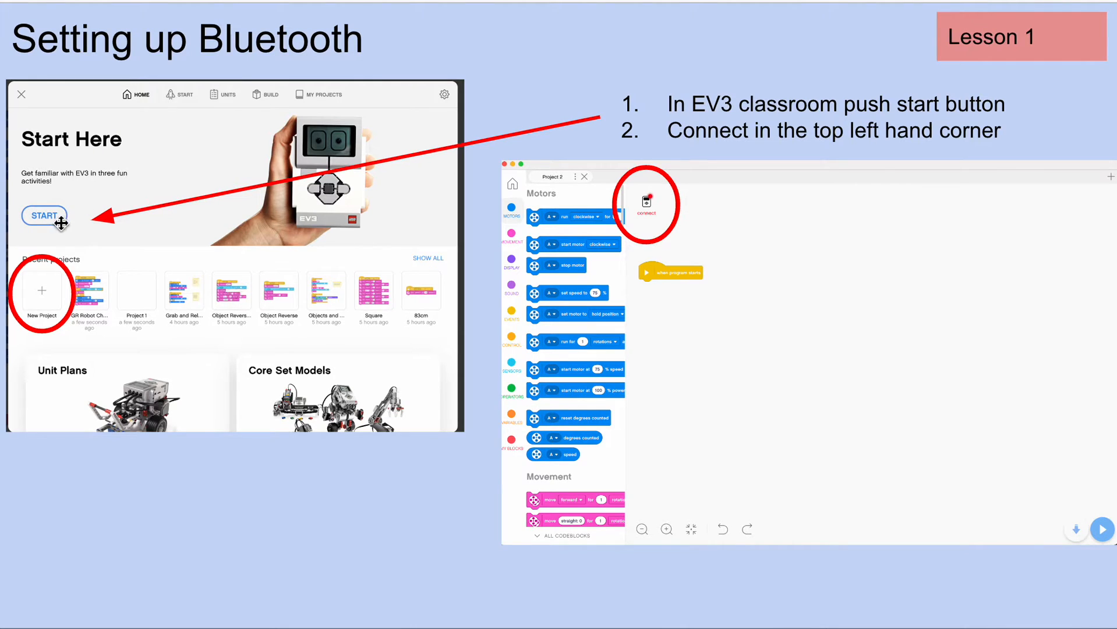
{"action": "mouse_move", "coordinate": [33, 292]}
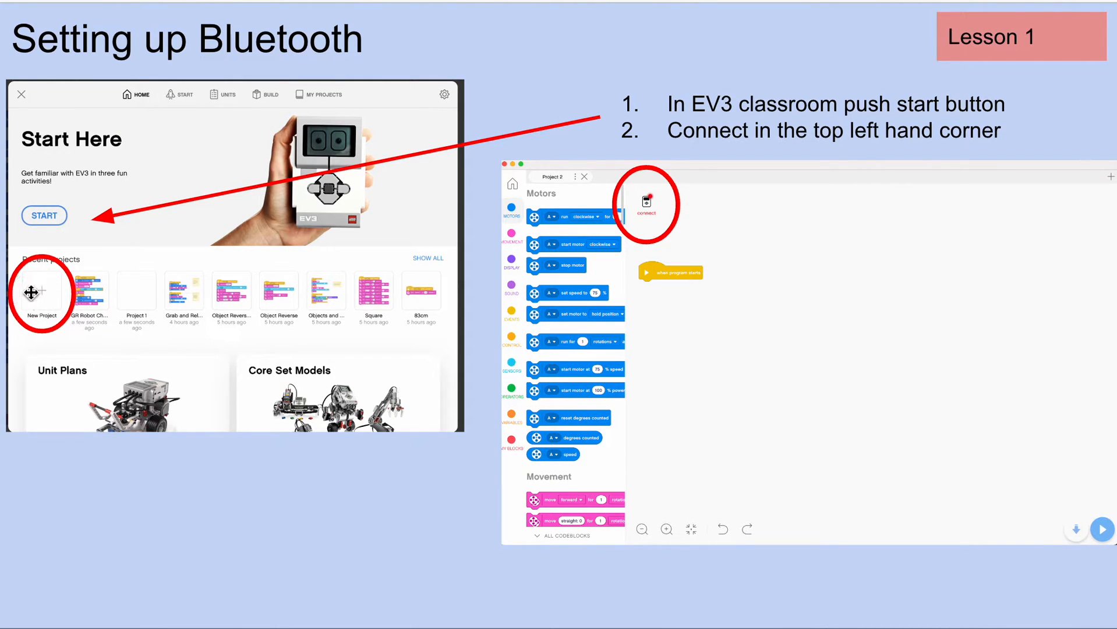
{"action": "mouse_move", "coordinate": [55, 303]}
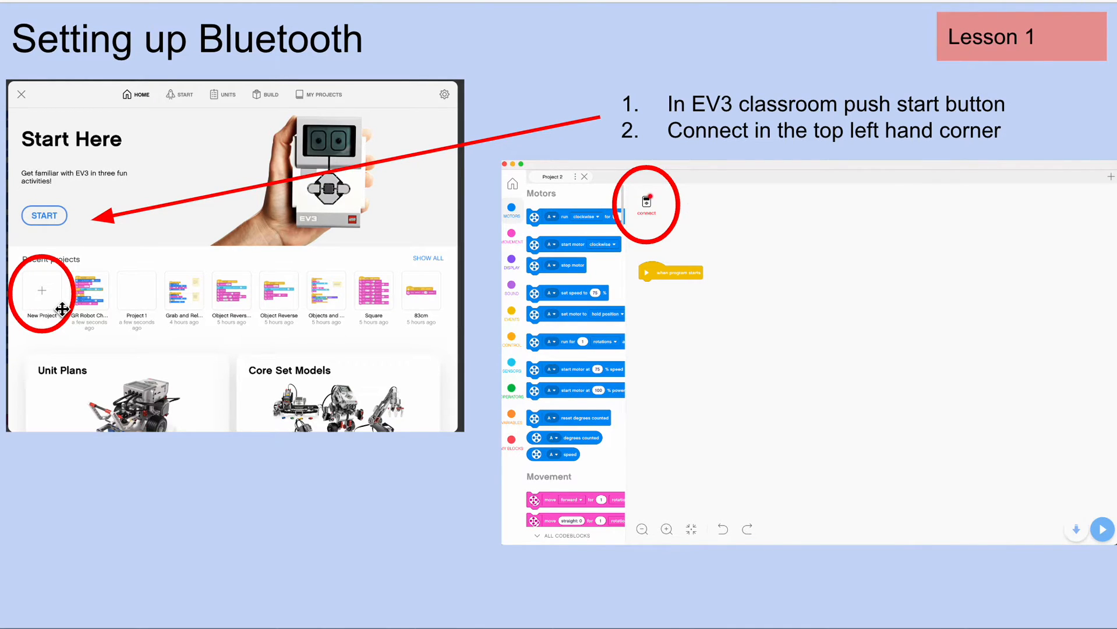
{"action": "mouse_move", "coordinate": [141, 94]}
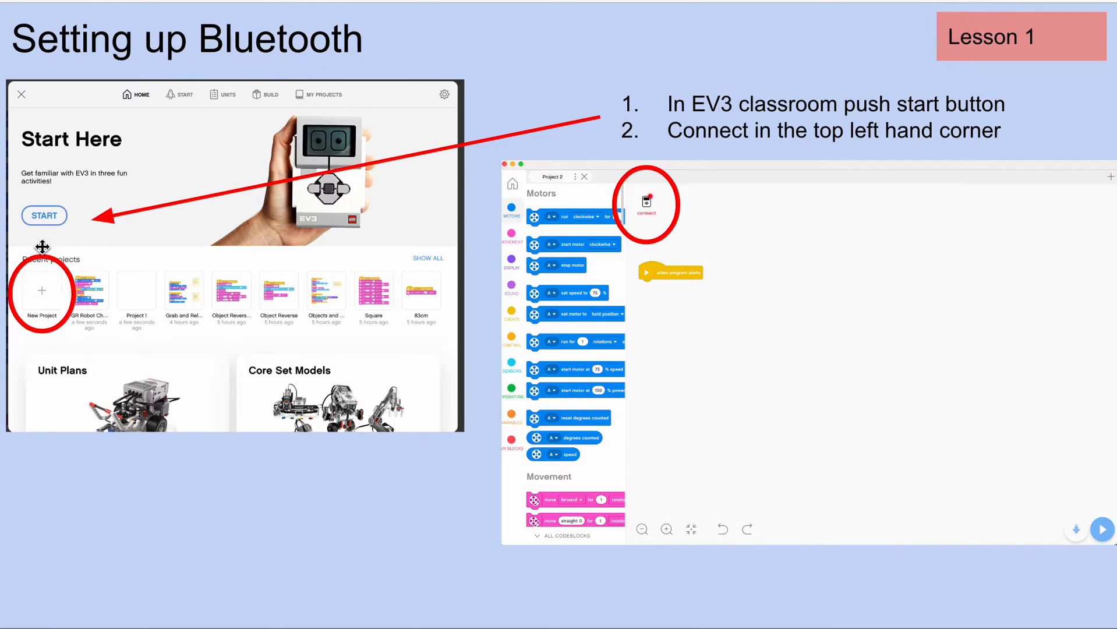
{"action": "mouse_move", "coordinate": [690, 164]}
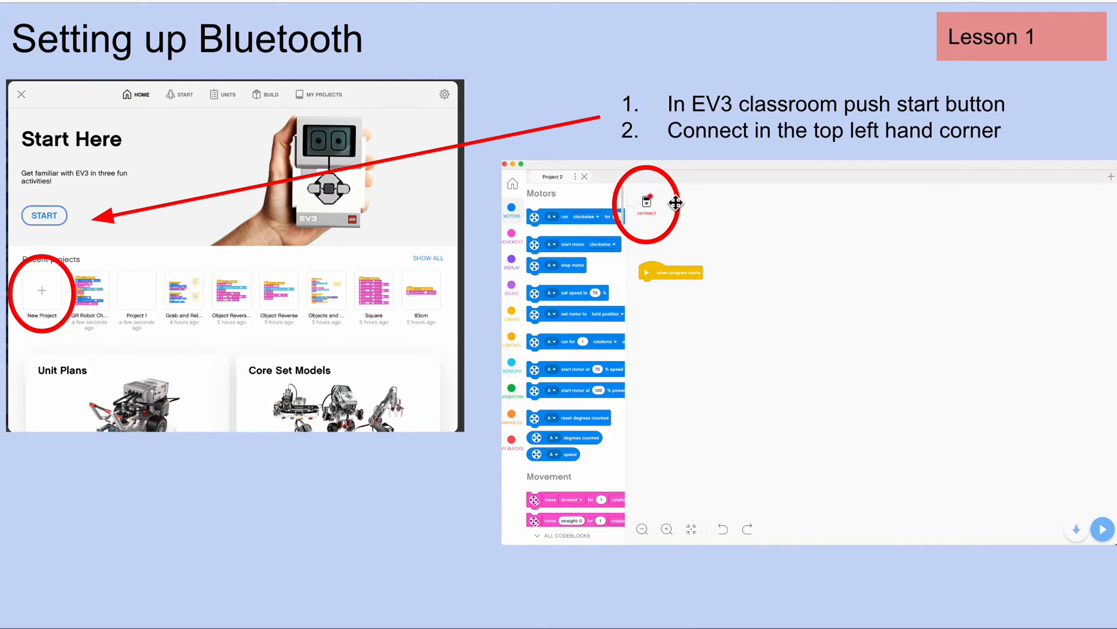
{"action": "mouse_move", "coordinate": [628, 200]}
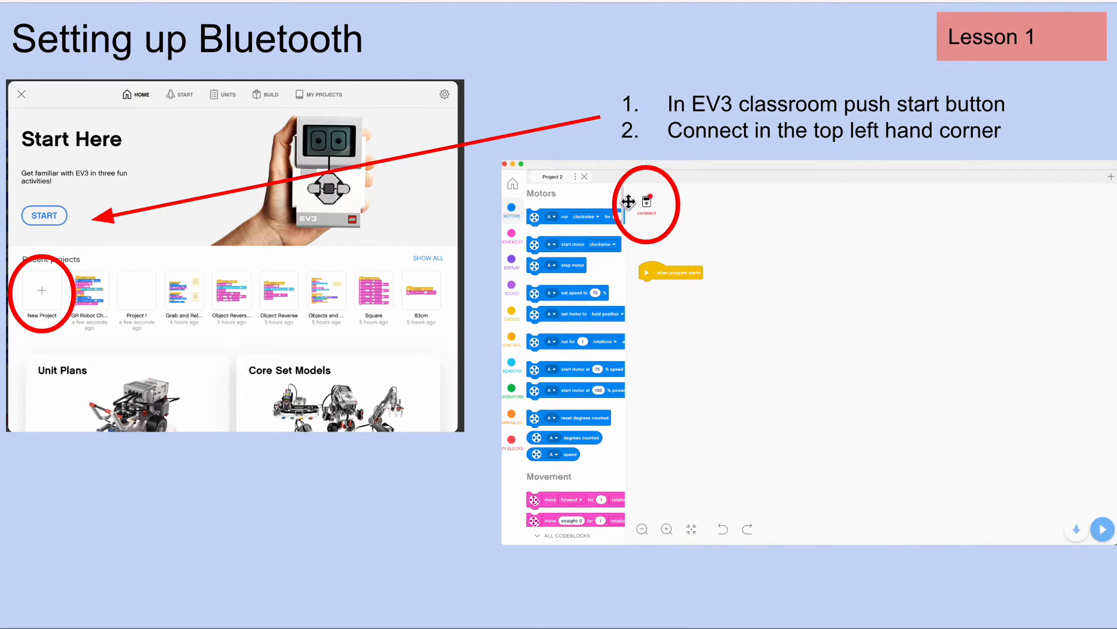
{"action": "mouse_move", "coordinate": [663, 182]}
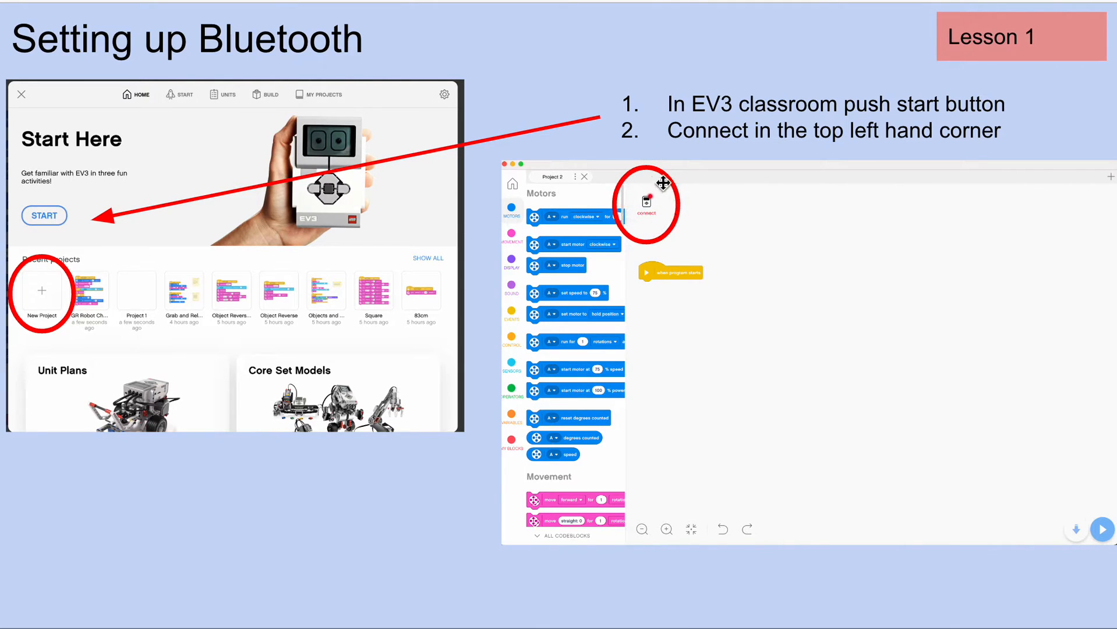
{"action": "mouse_move", "coordinate": [671, 195]}
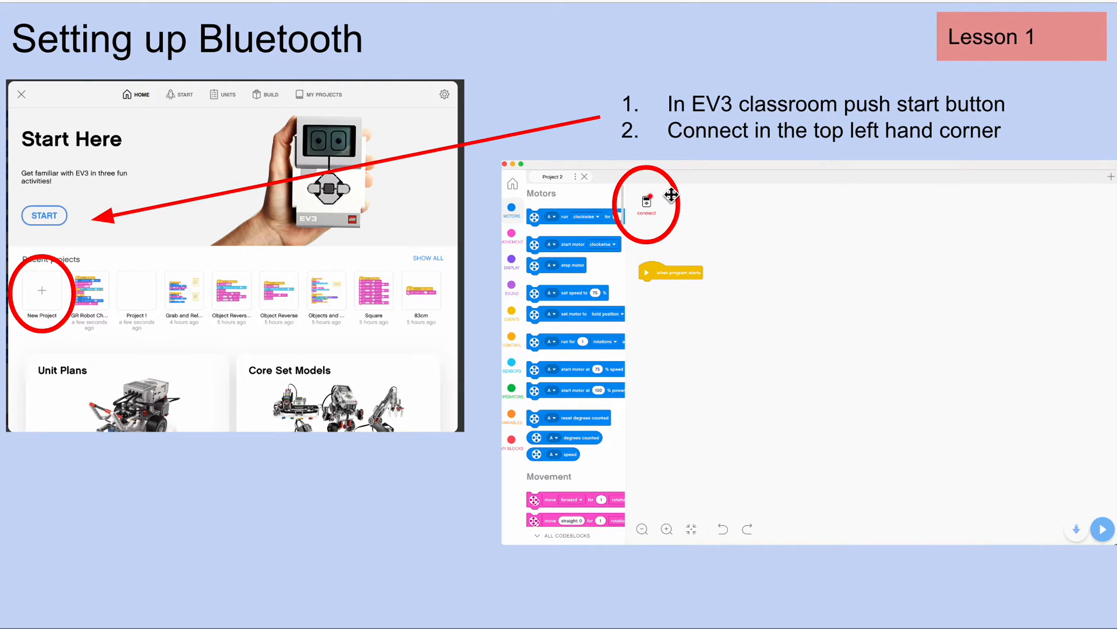
{"action": "mouse_move", "coordinate": [663, 197]}
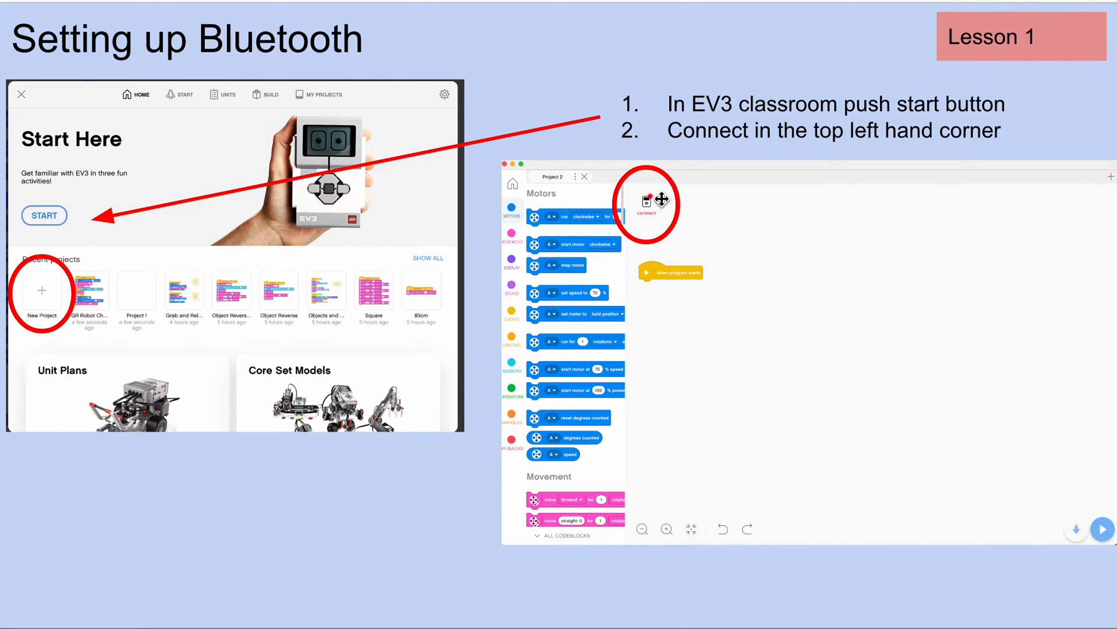
{"action": "mouse_move", "coordinate": [630, 212]}
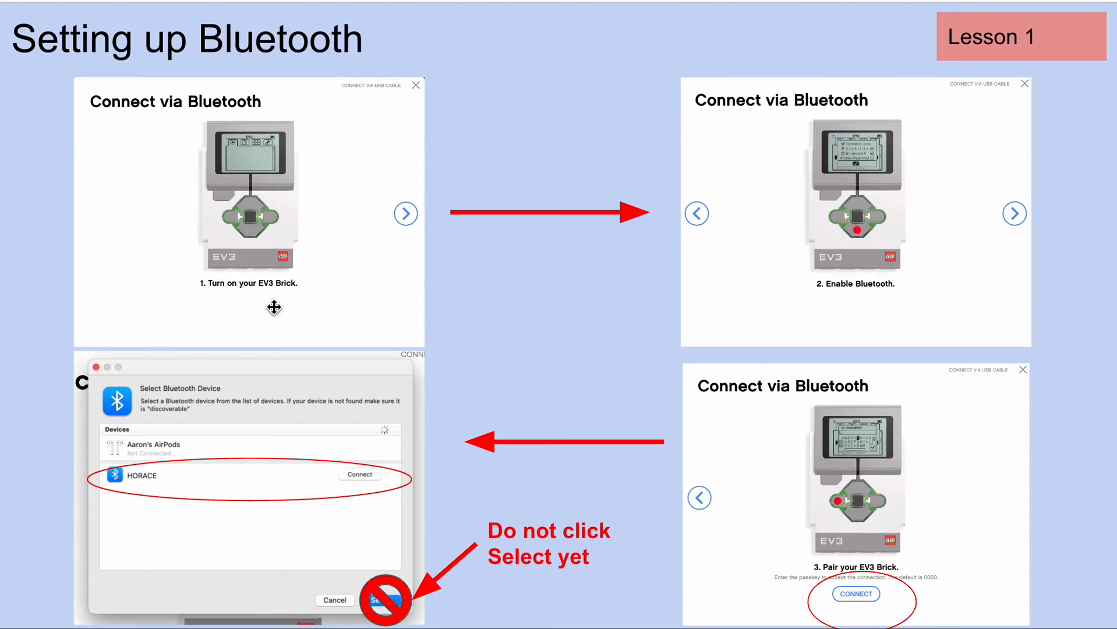
{"action": "mouse_move", "coordinate": [228, 133]}
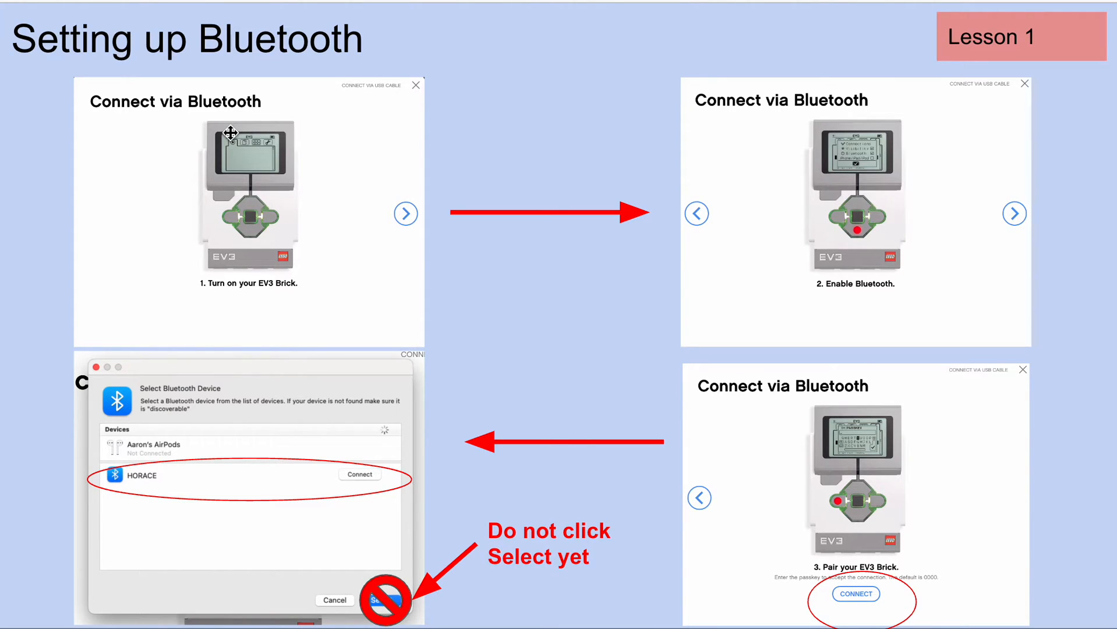
{"action": "mouse_move", "coordinate": [208, 302]}
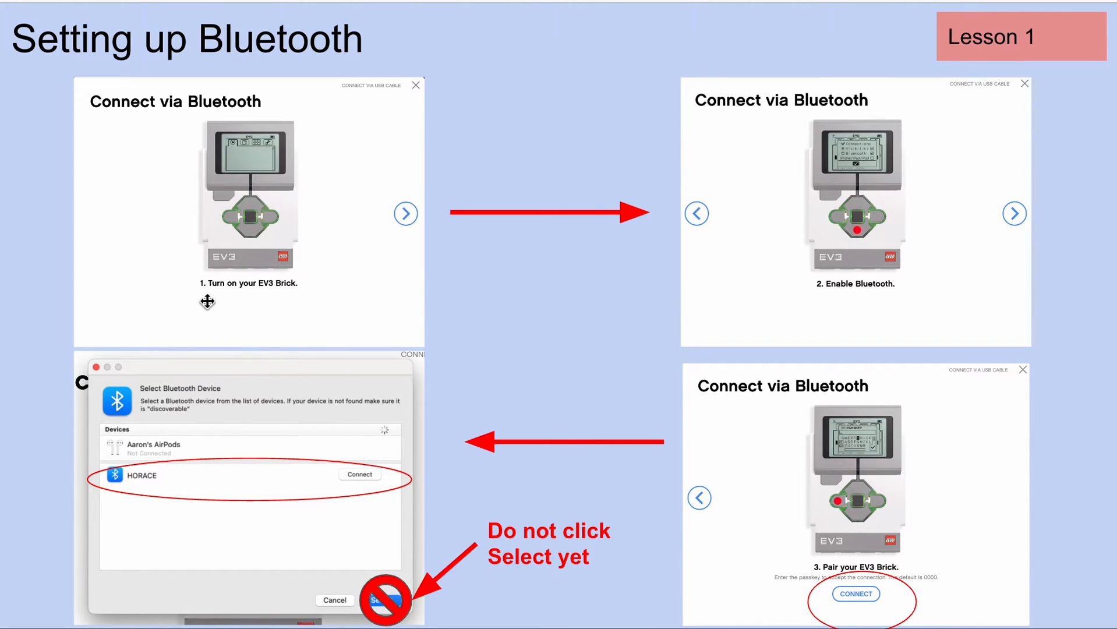
{"action": "mouse_move", "coordinate": [288, 305]}
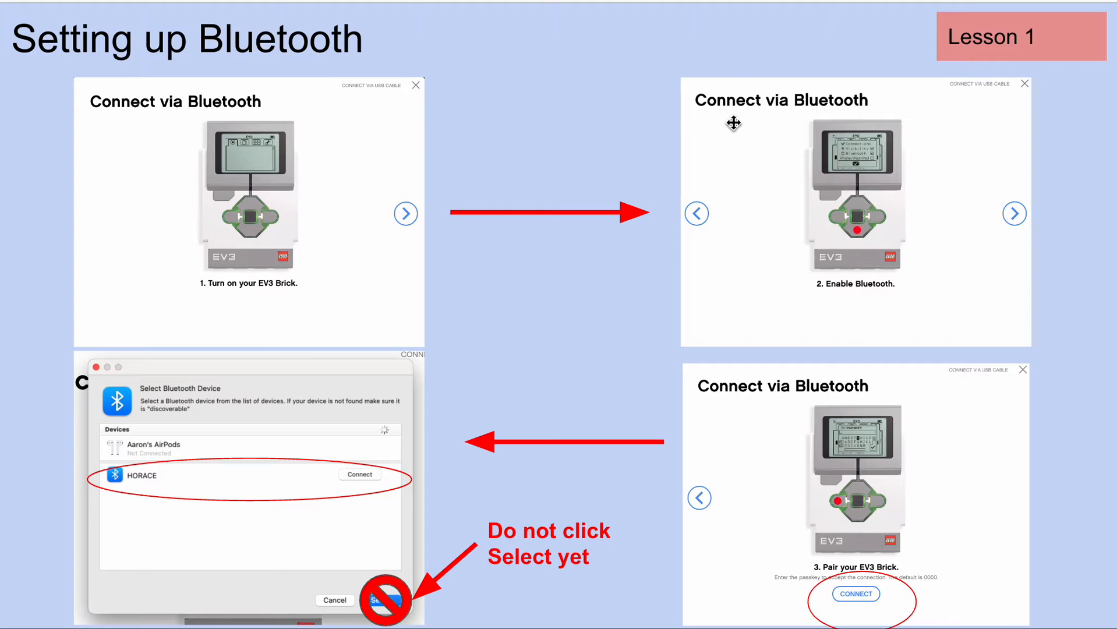
{"action": "mouse_move", "coordinate": [968, 238]}
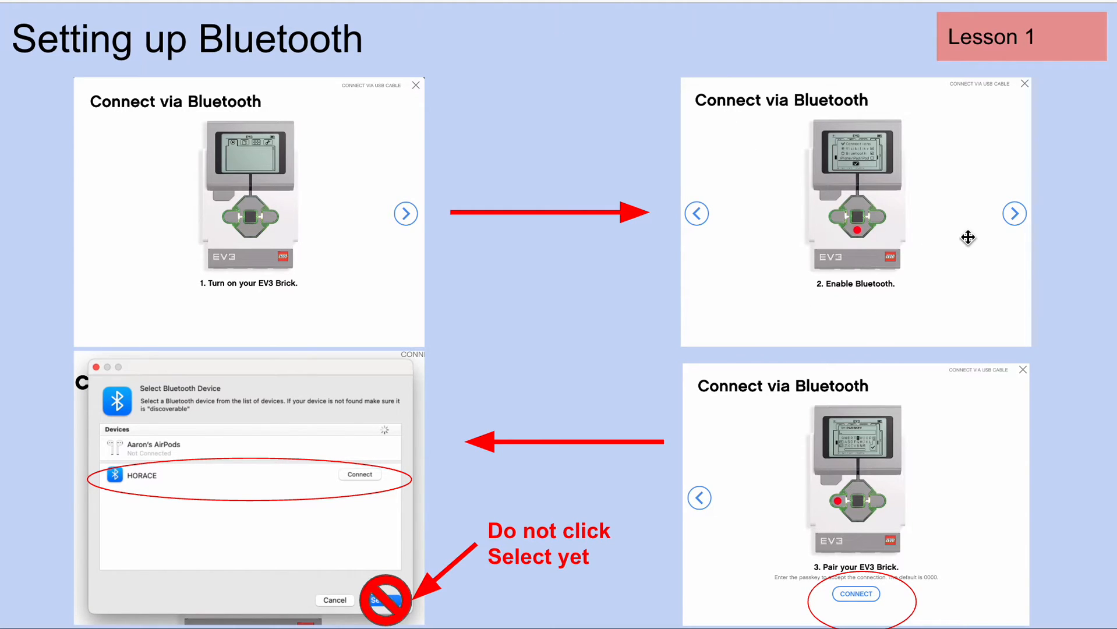
{"action": "mouse_move", "coordinate": [1013, 213]}
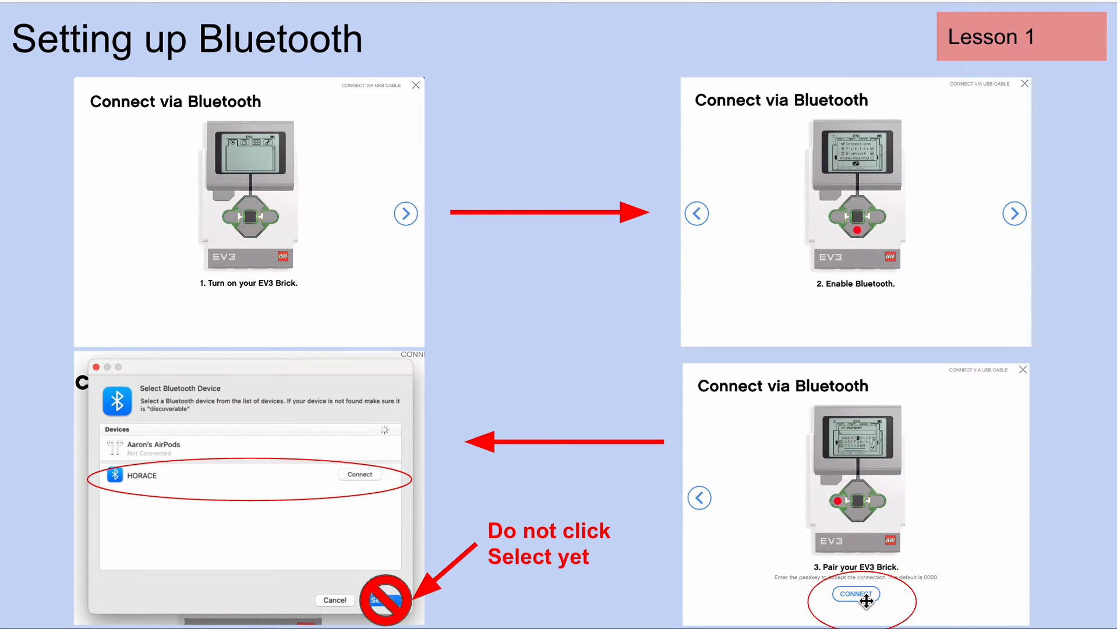
{"action": "mouse_move", "coordinate": [459, 434]}
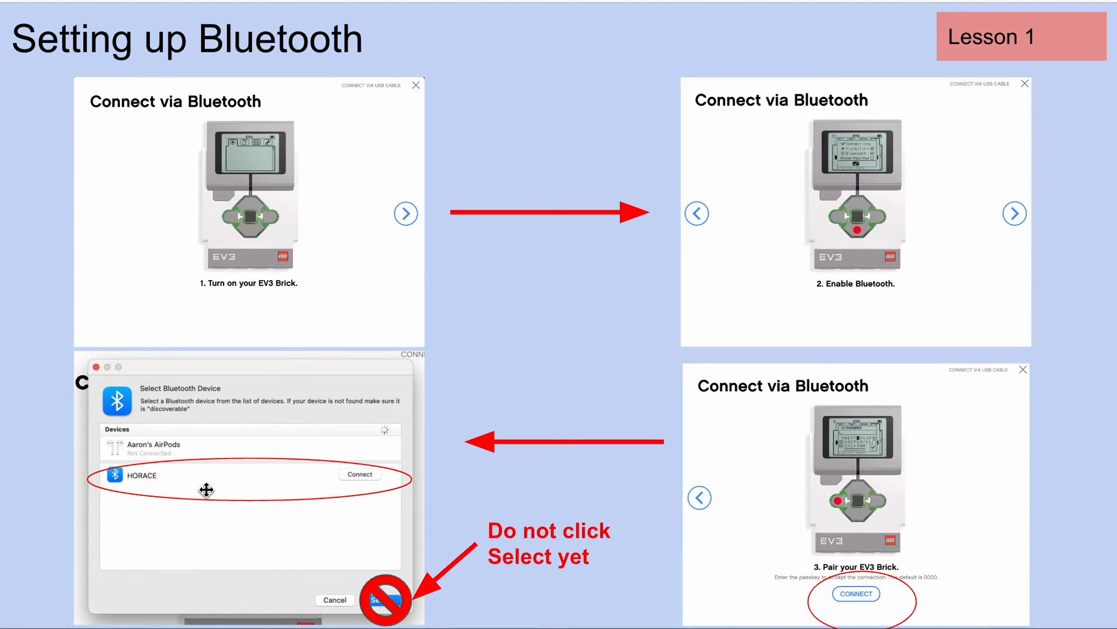
{"action": "mouse_move", "coordinate": [205, 447]}
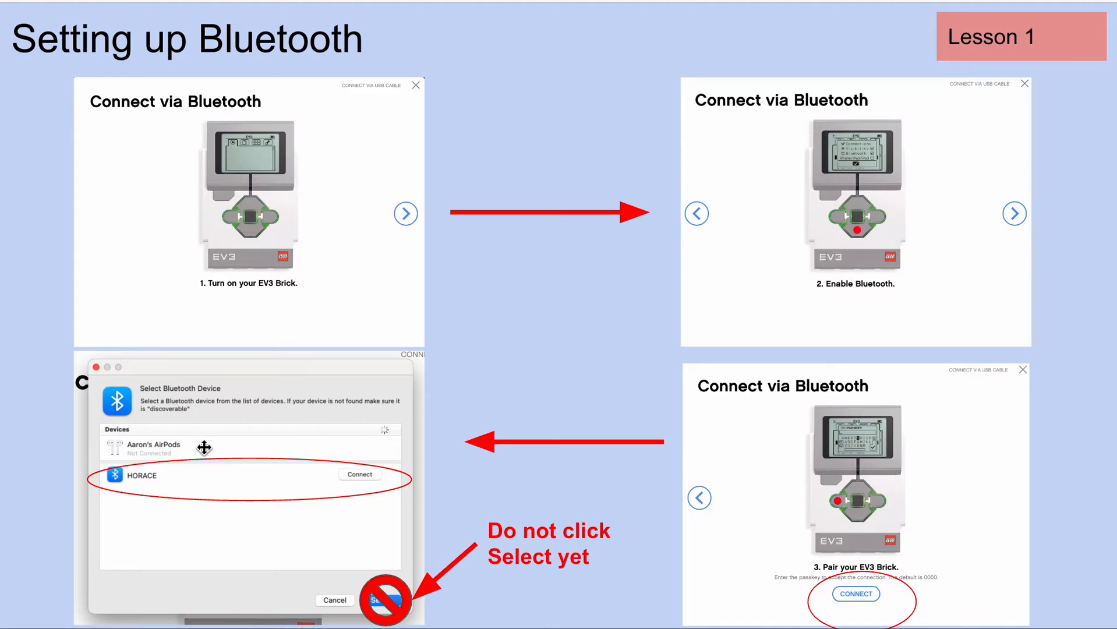
{"action": "mouse_move", "coordinate": [226, 502]}
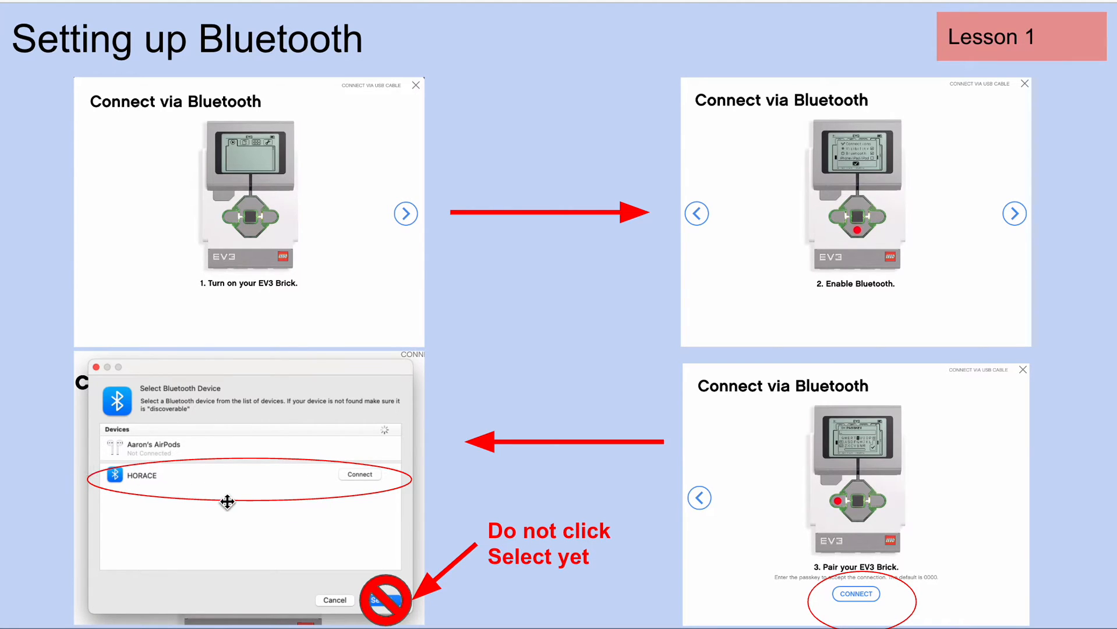
{"action": "mouse_move", "coordinate": [365, 507]}
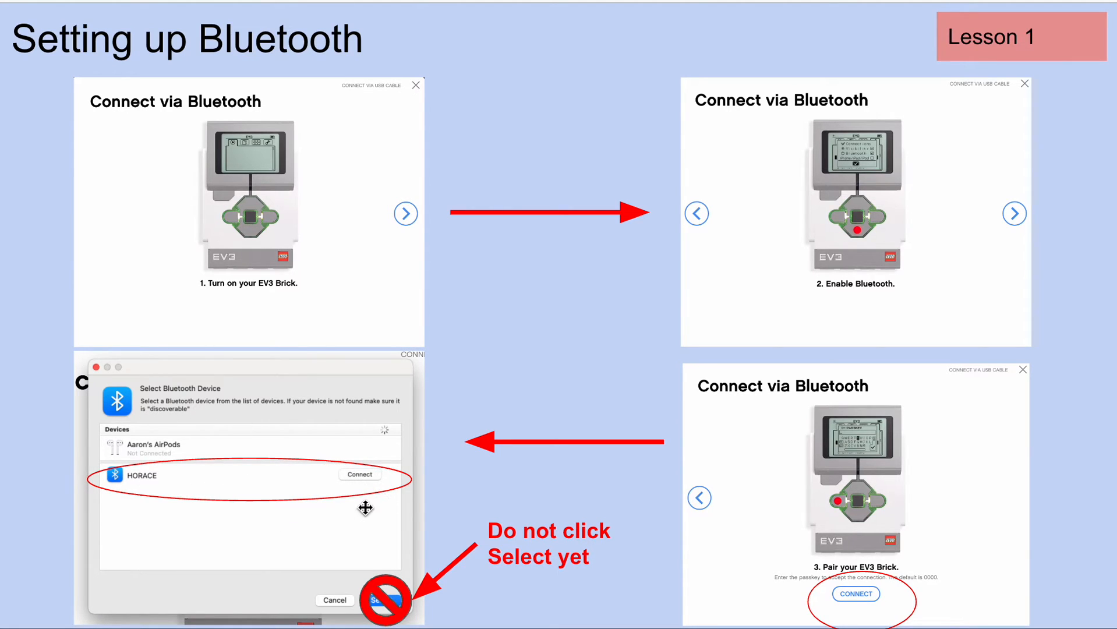
{"action": "mouse_move", "coordinate": [415, 584]}
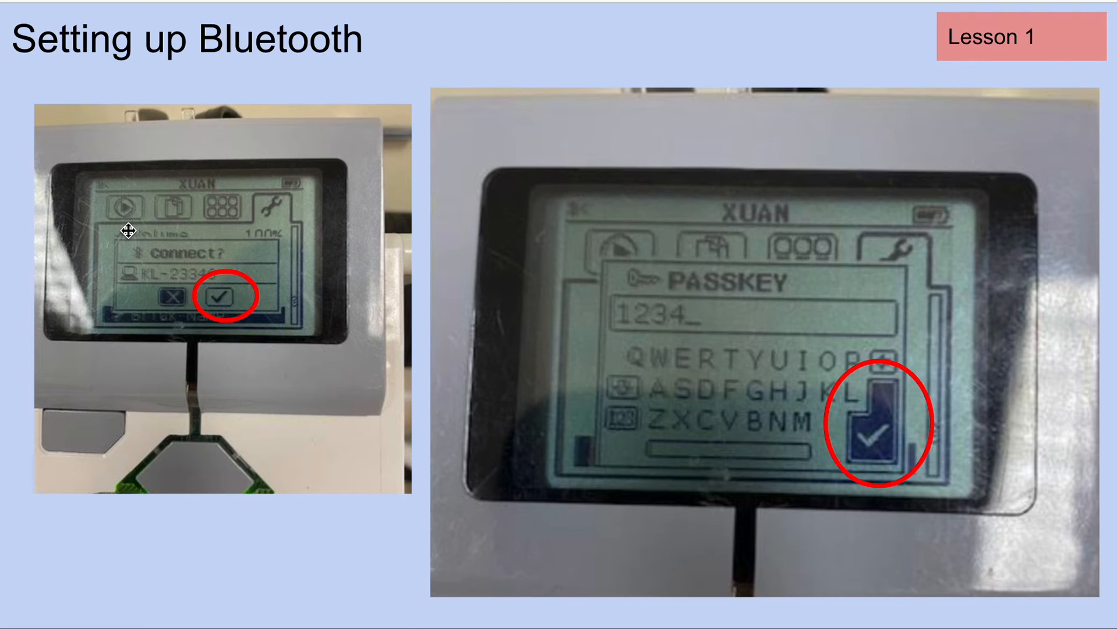
{"action": "mouse_move", "coordinate": [141, 283]}
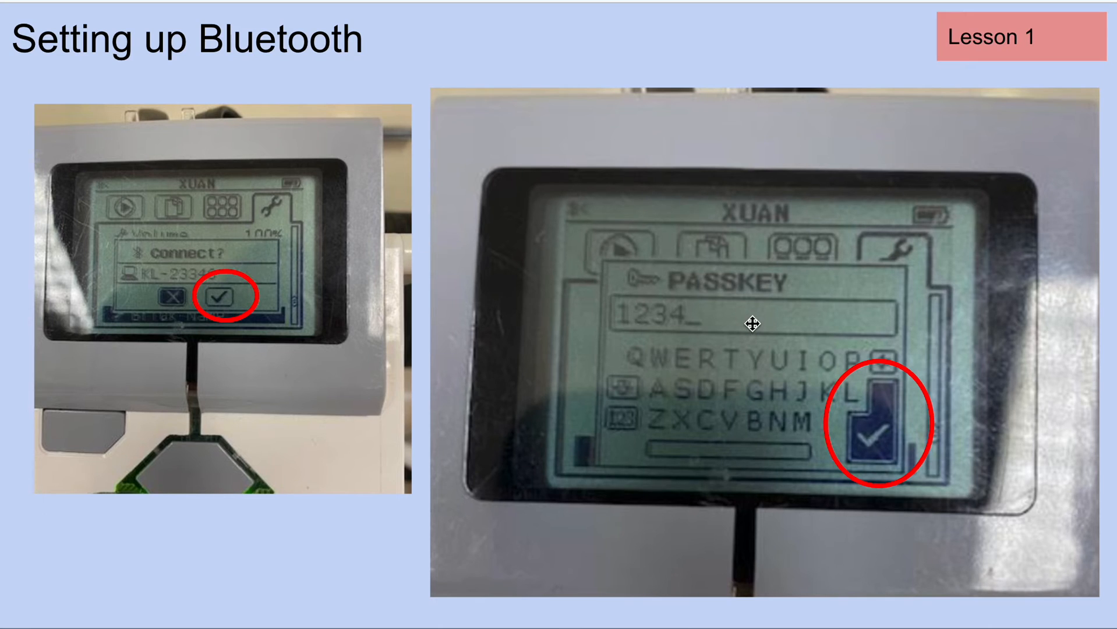
{"action": "mouse_move", "coordinate": [875, 413]}
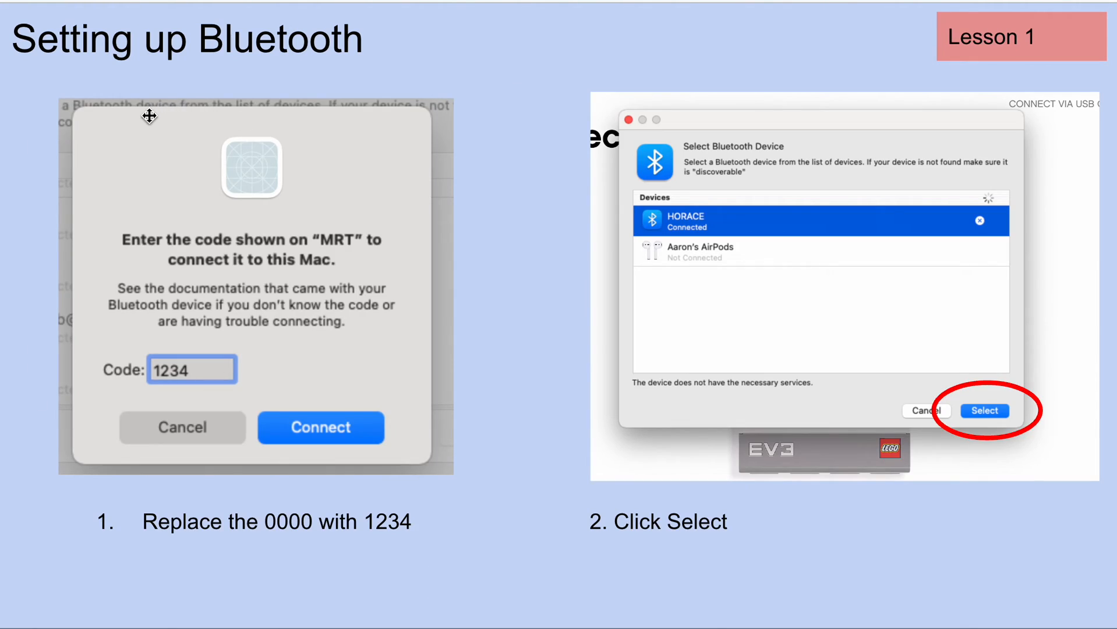
{"action": "mouse_move", "coordinate": [121, 126]}
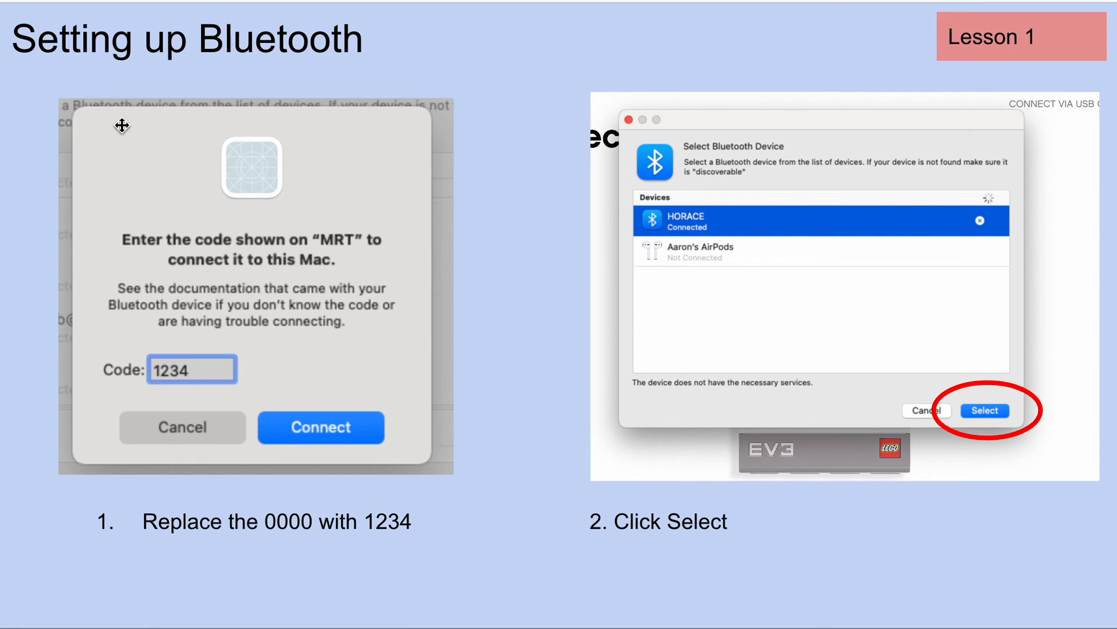
{"action": "mouse_move", "coordinate": [150, 246]}
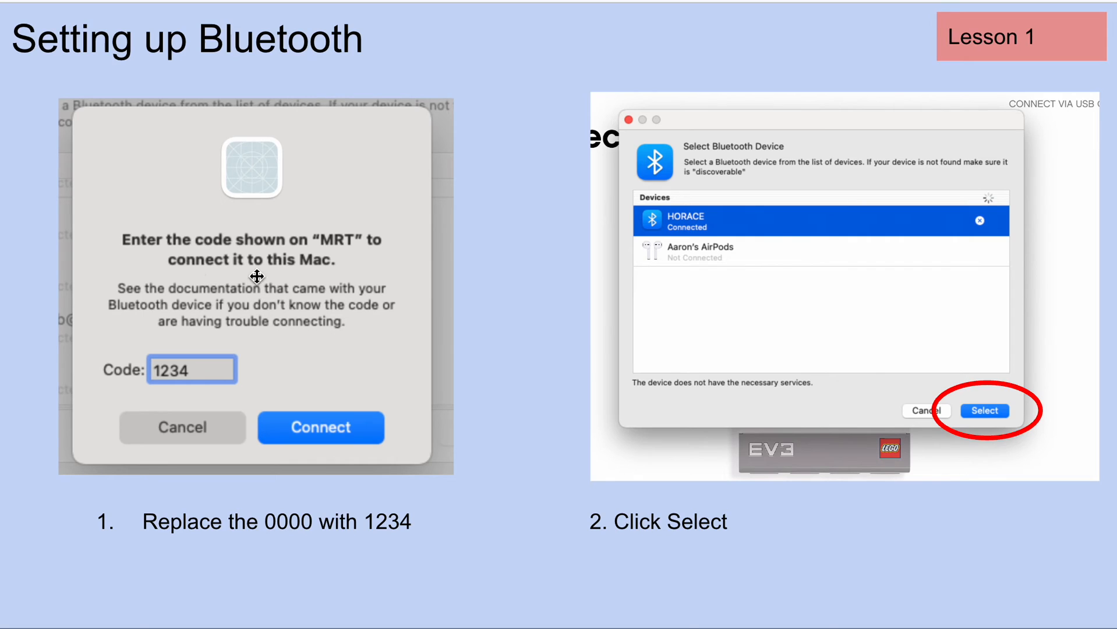
{"action": "mouse_move", "coordinate": [186, 389]}
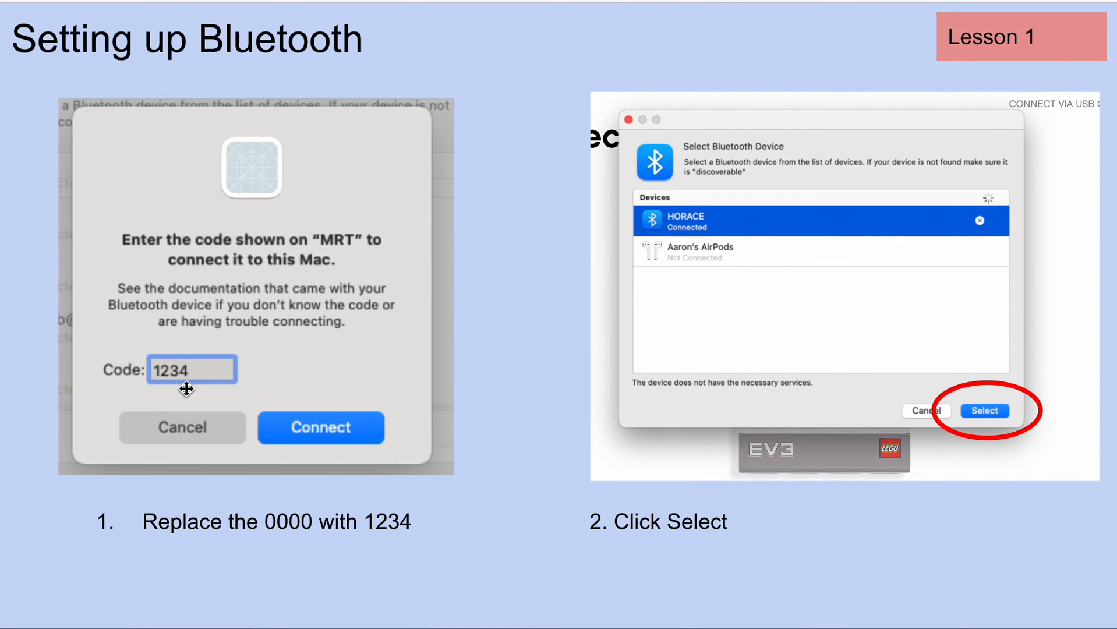
{"action": "mouse_move", "coordinate": [206, 372]}
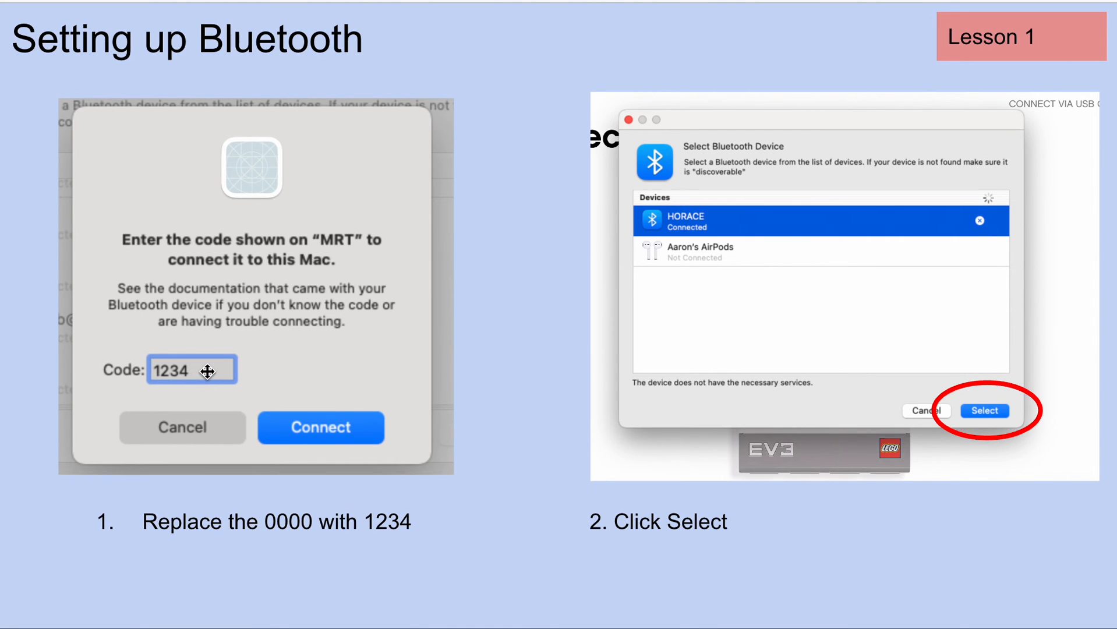
{"action": "mouse_move", "coordinate": [304, 421]}
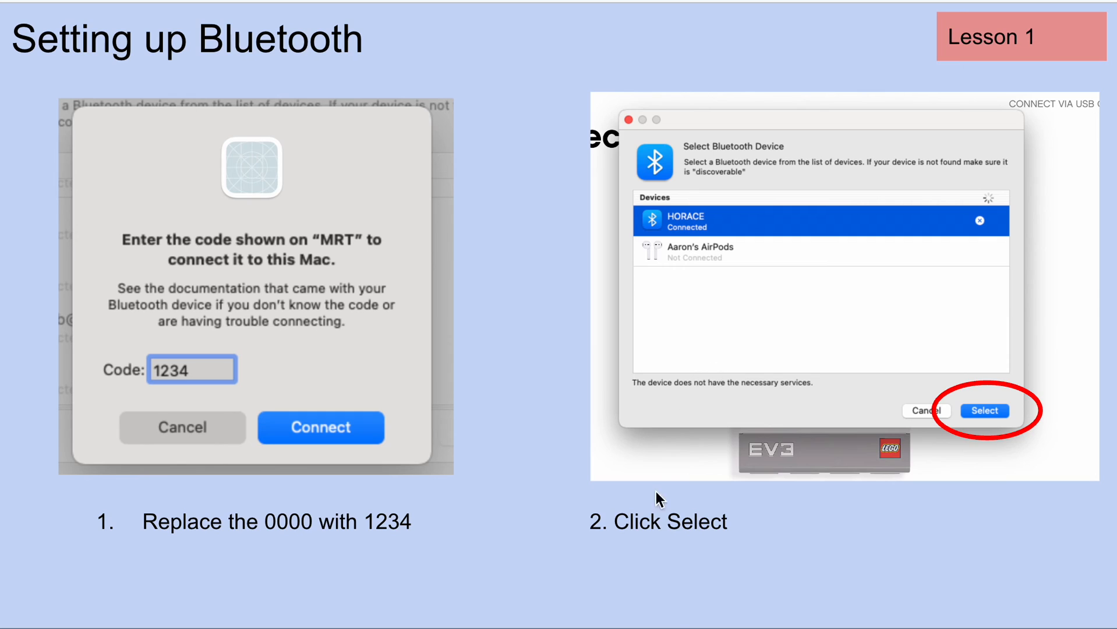
{"action": "mouse_move", "coordinate": [653, 80]}
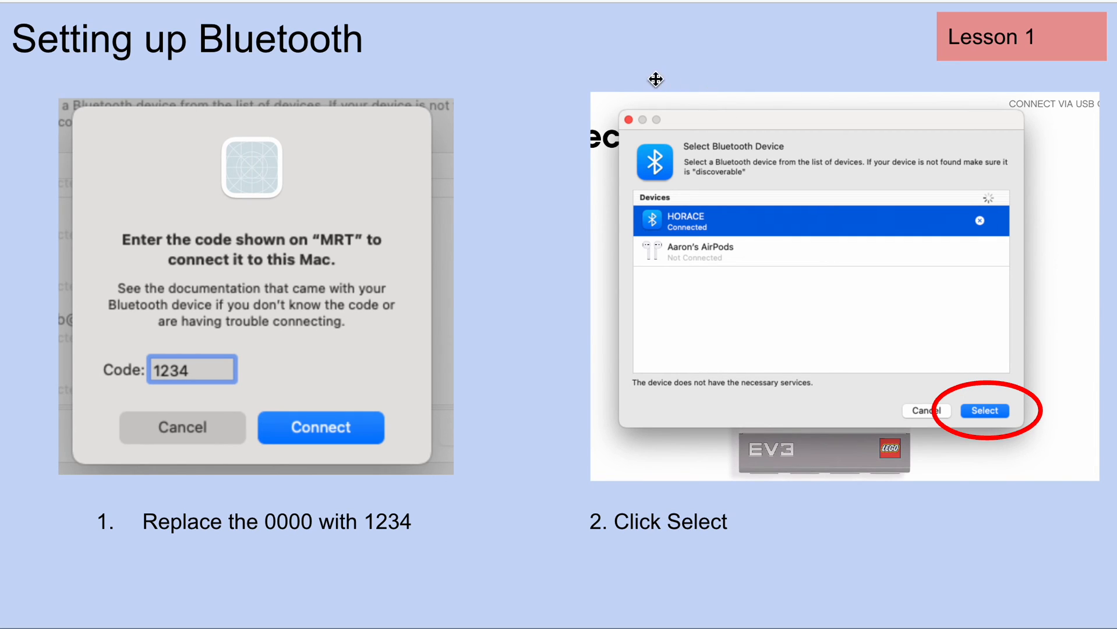
{"action": "mouse_move", "coordinate": [953, 412]}
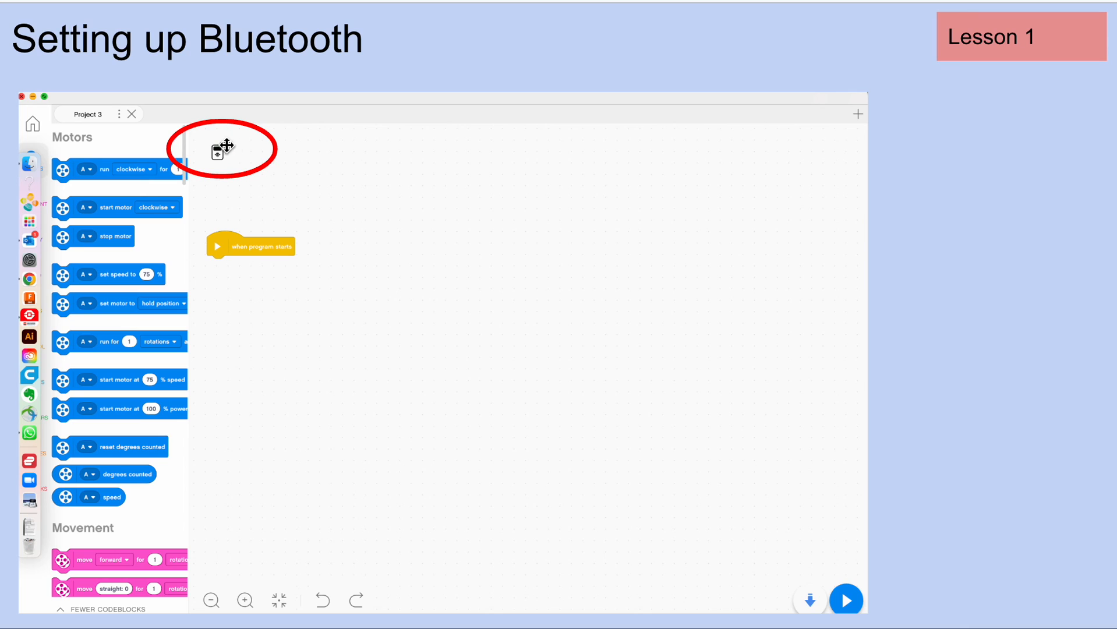
{"action": "mouse_move", "coordinate": [205, 145]}
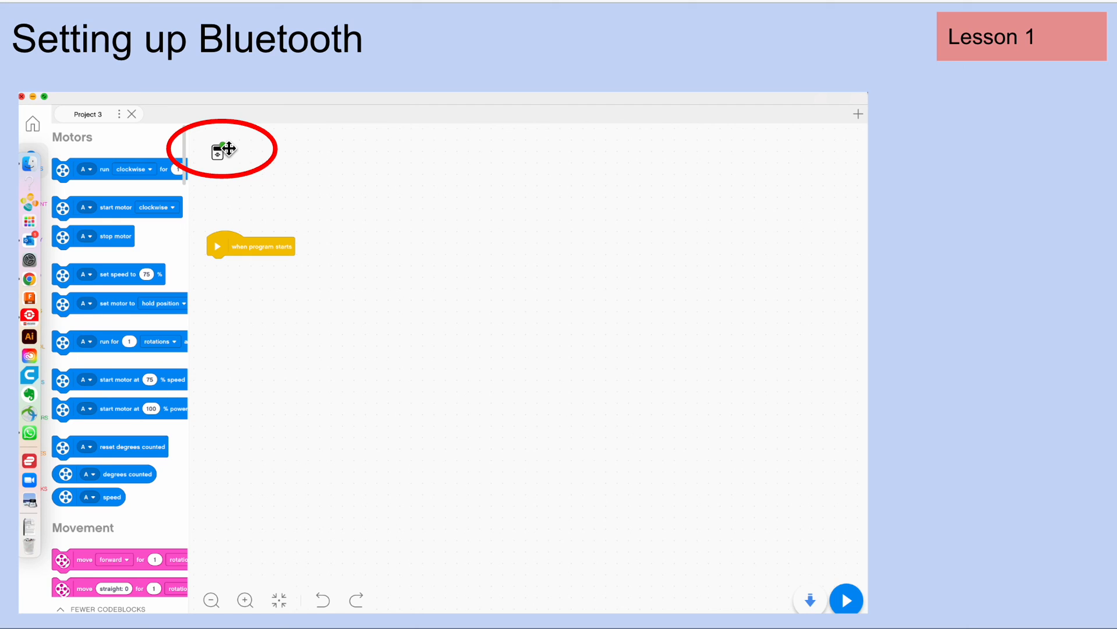
{"action": "mouse_move", "coordinate": [367, 226]}
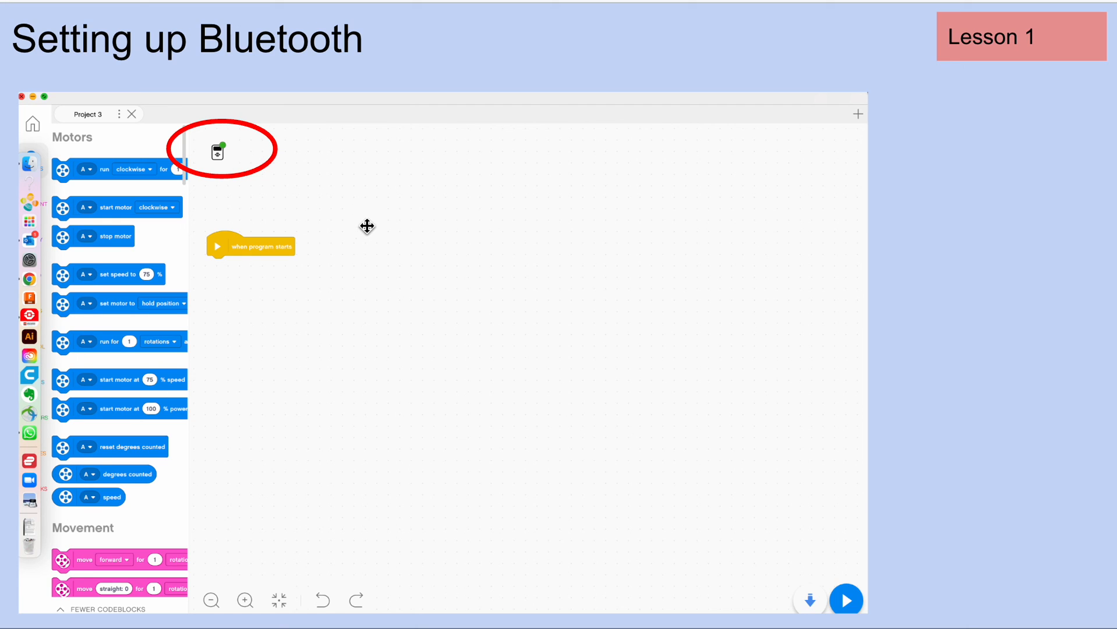